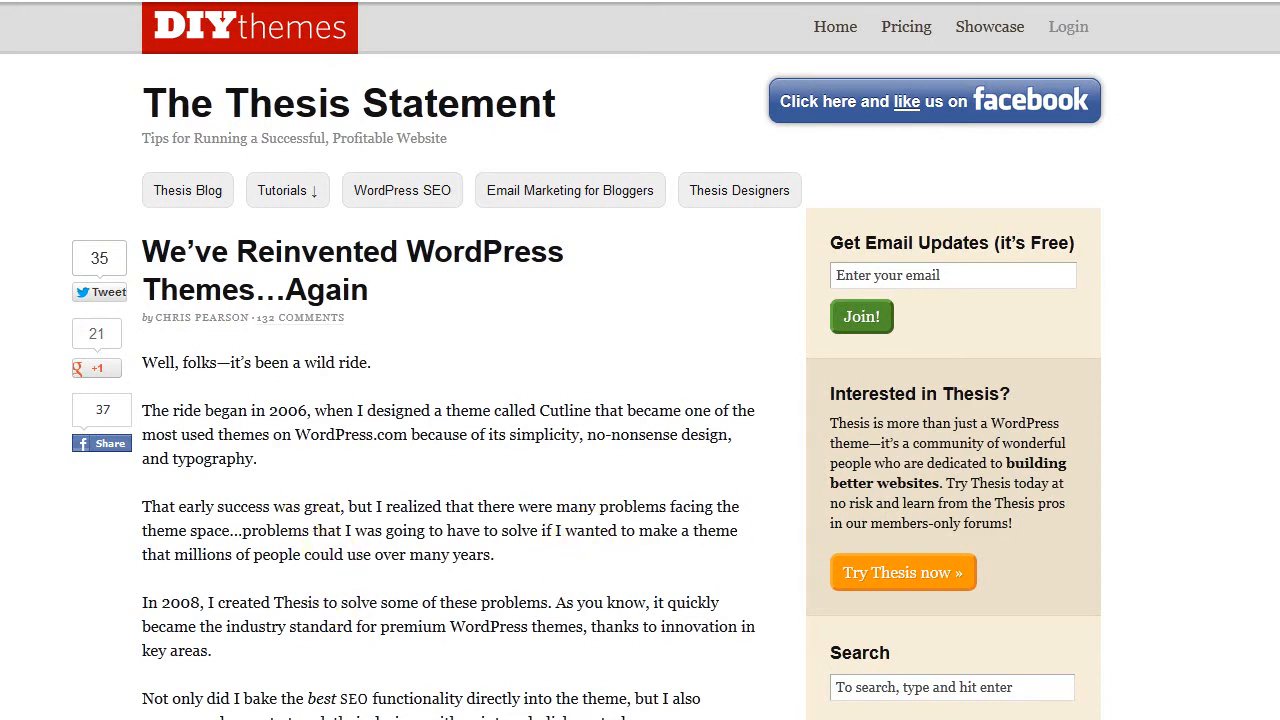
Scroll the post down to the bold 'I wanted to rebuild the whole engine' line
{"action": "scroll", "scroll_direction": "down", "scroll_amount": 3}
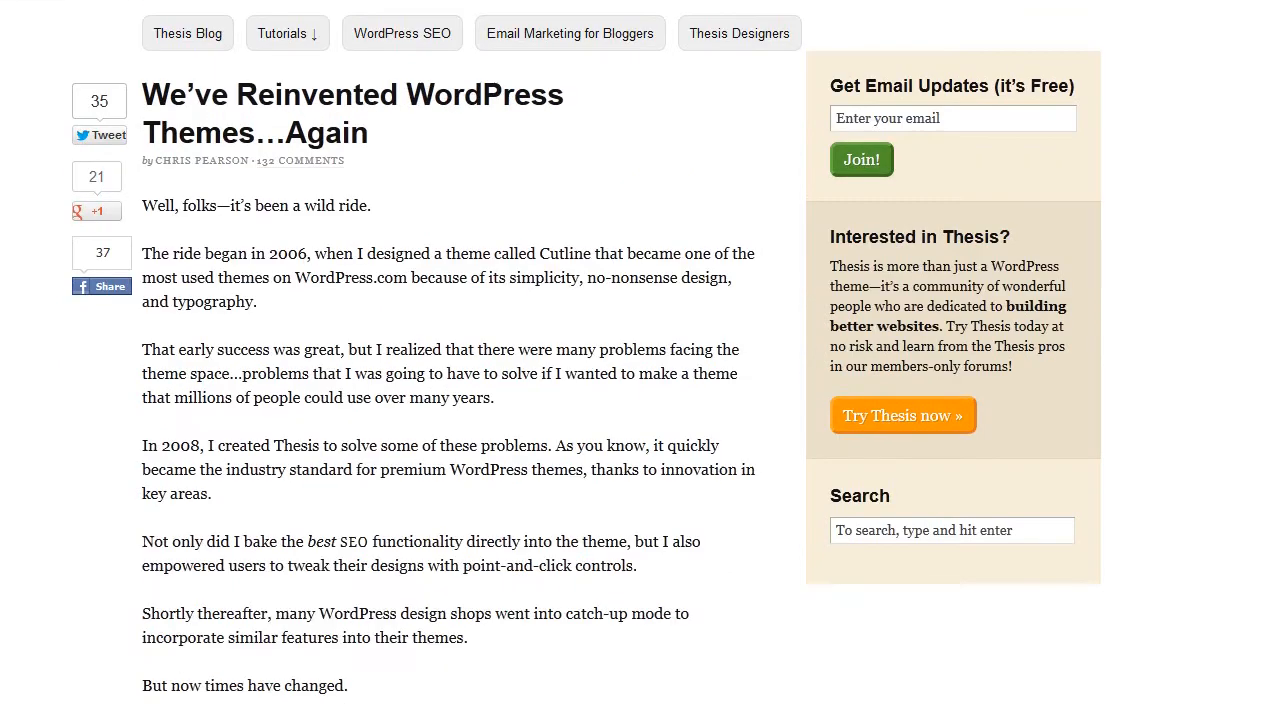
{"action": "scroll", "scroll_direction": "down", "scroll_amount": 3}
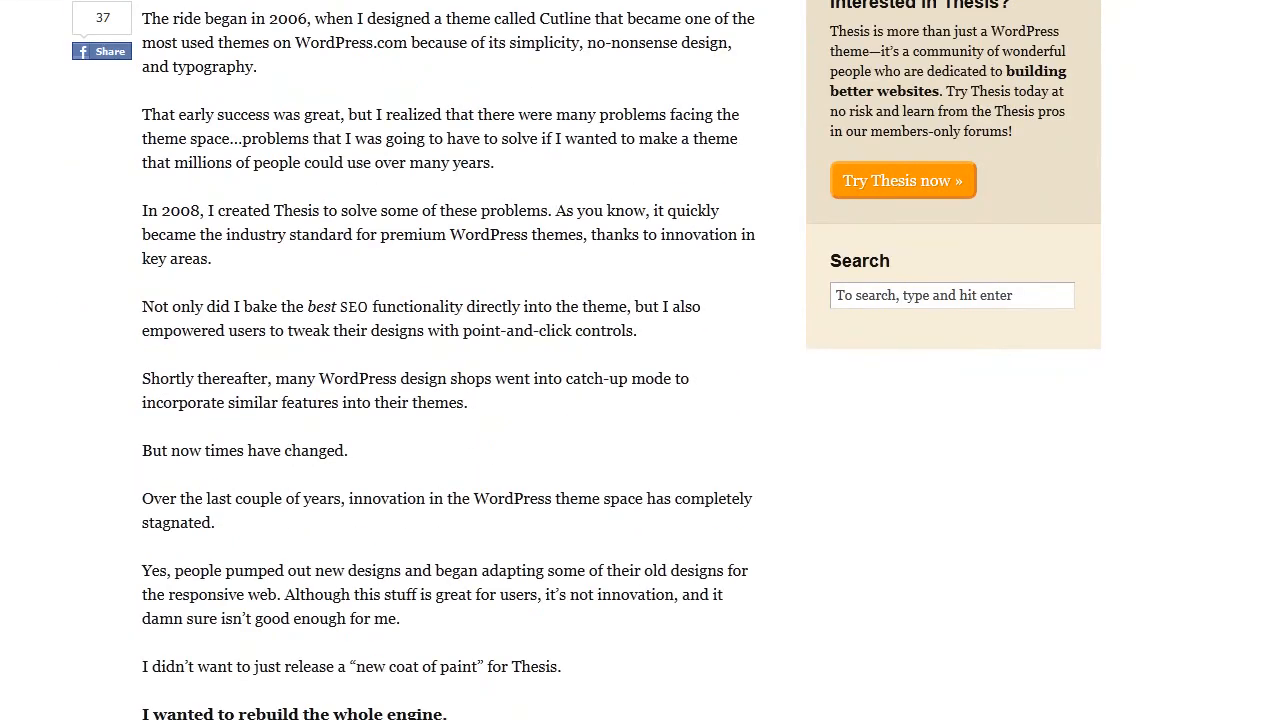
{"action": "scroll", "scroll_direction": "down", "scroll_amount": 3}
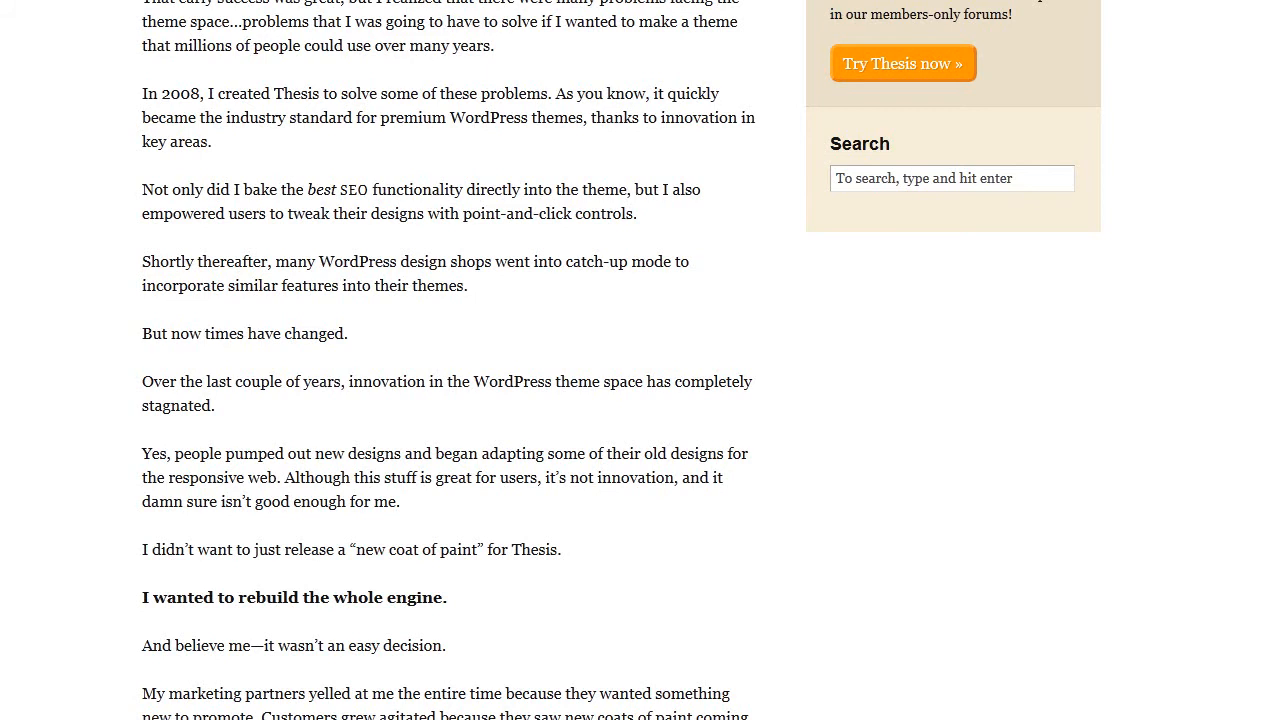
Scroll past both Skin Editor figures and the Thesis Boxes text to the 'Thesis Packages: Conquering CSS' heading
{"action": "scroll", "scroll_direction": "down", "scroll_amount": 3}
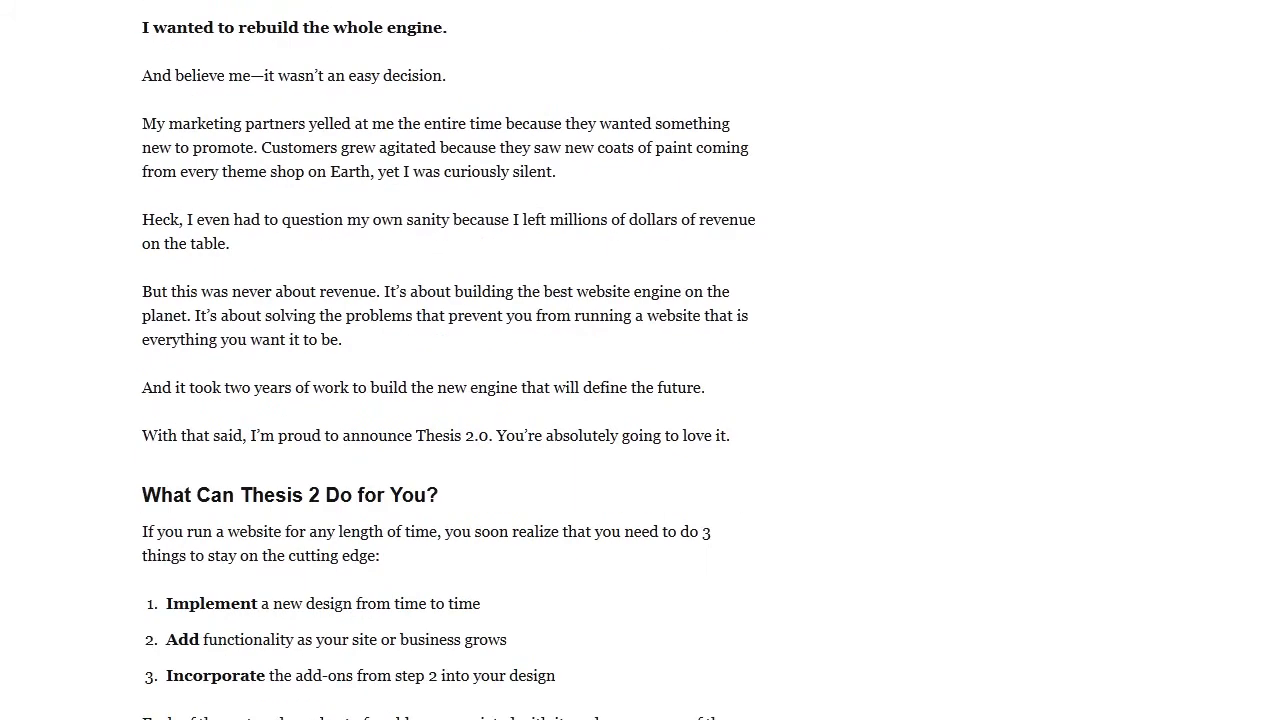
{"action": "scroll", "scroll_direction": "down", "scroll_amount": 3}
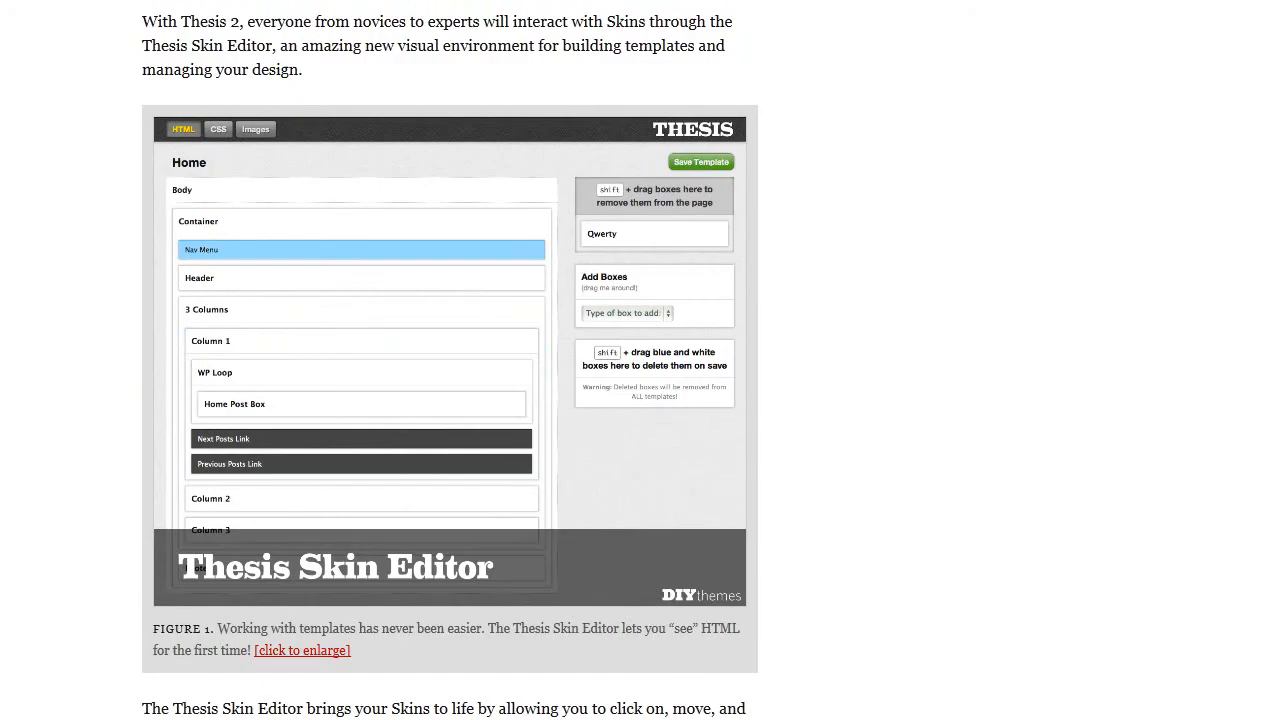
{"action": "scroll", "scroll_direction": "down", "scroll_amount": 3}
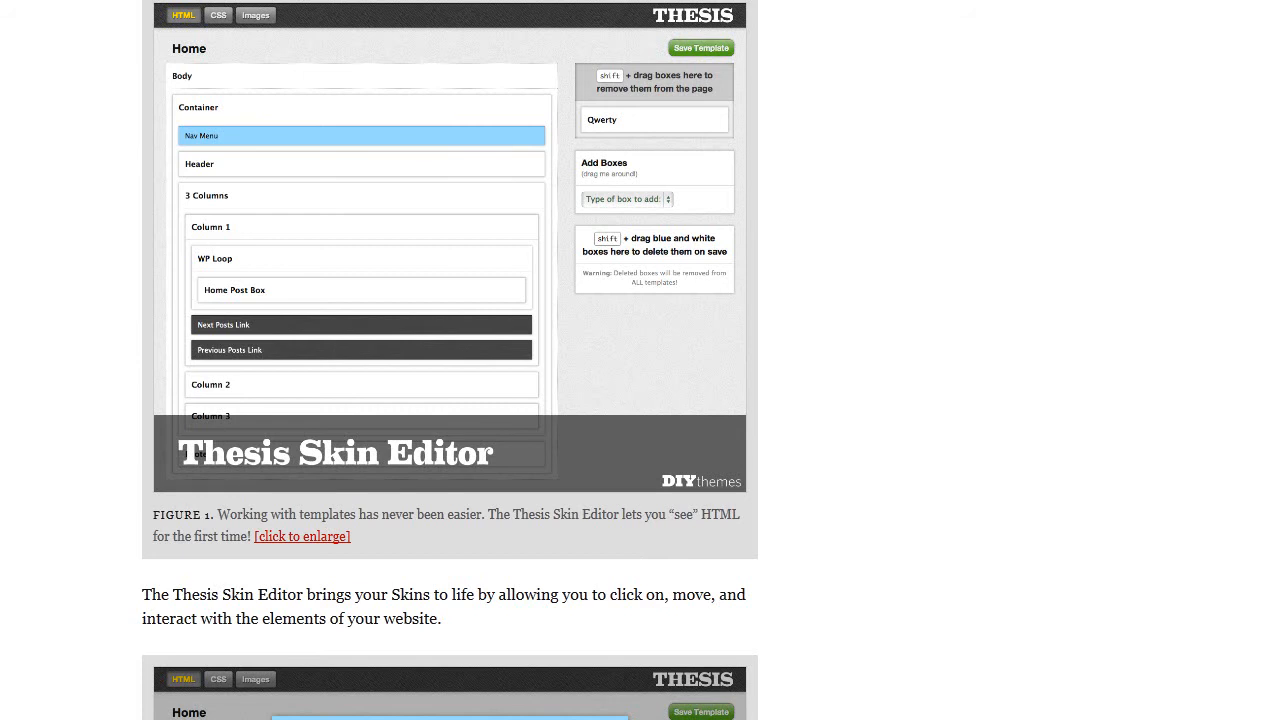
{"action": "scroll", "scroll_direction": "down", "scroll_amount": 3}
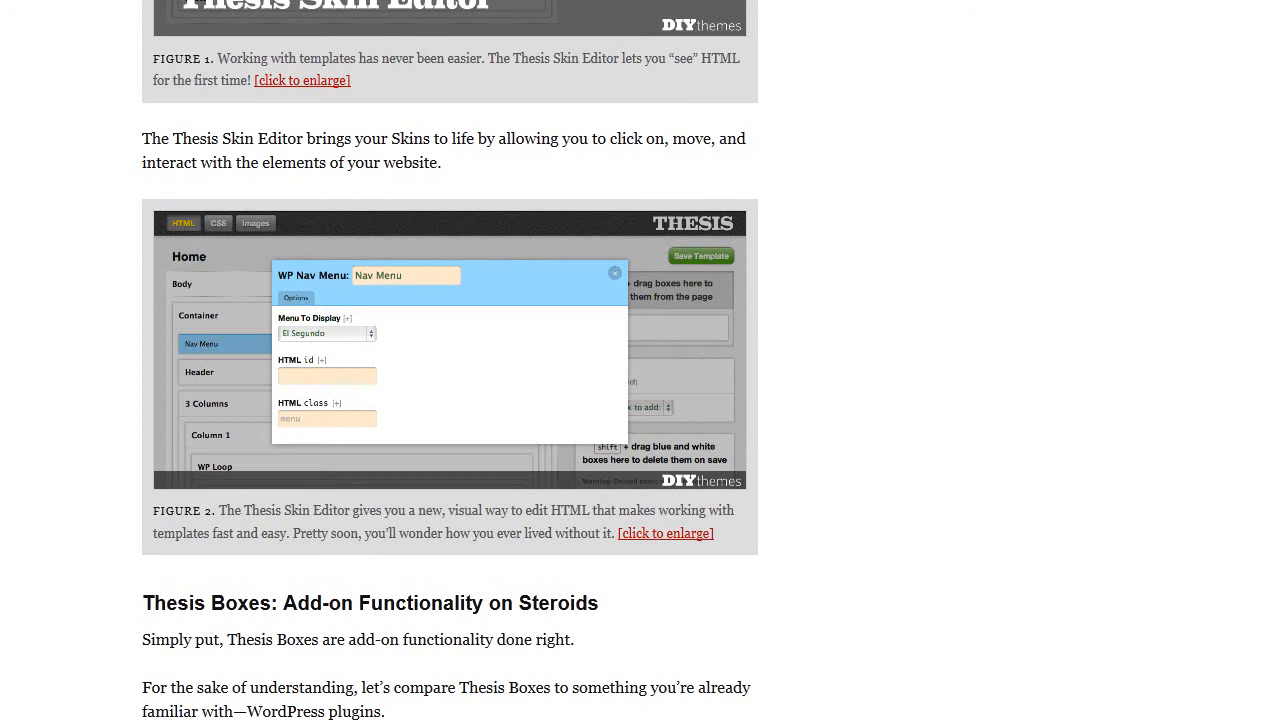
{"action": "scroll", "scroll_direction": "down", "scroll_amount": 3}
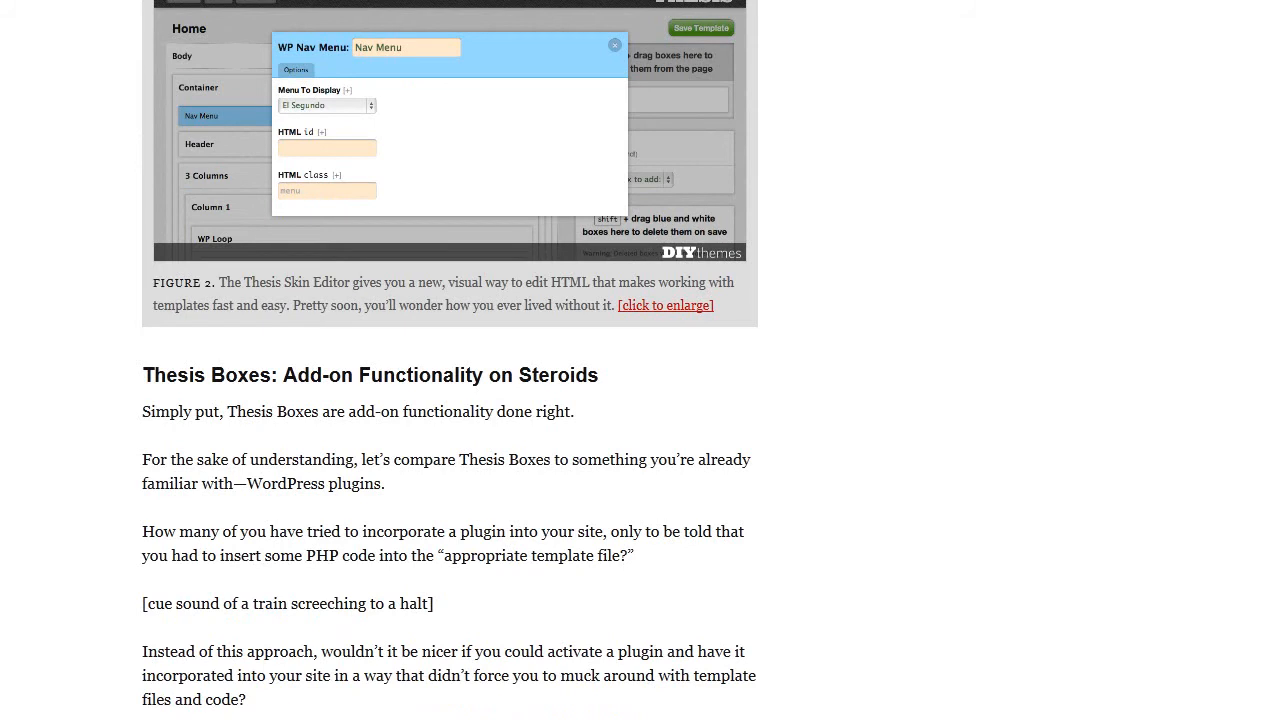
{"action": "scroll", "scroll_direction": "down", "scroll_amount": 3}
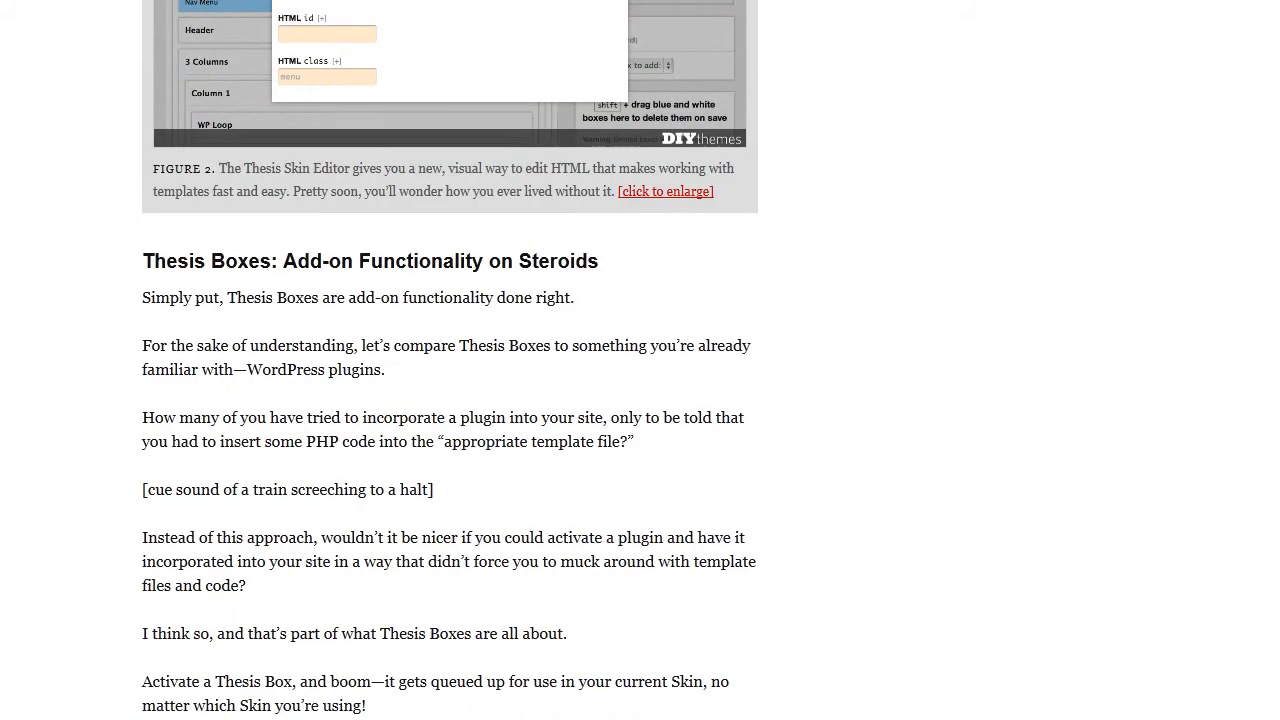
{"action": "scroll", "scroll_direction": "down", "scroll_amount": 3}
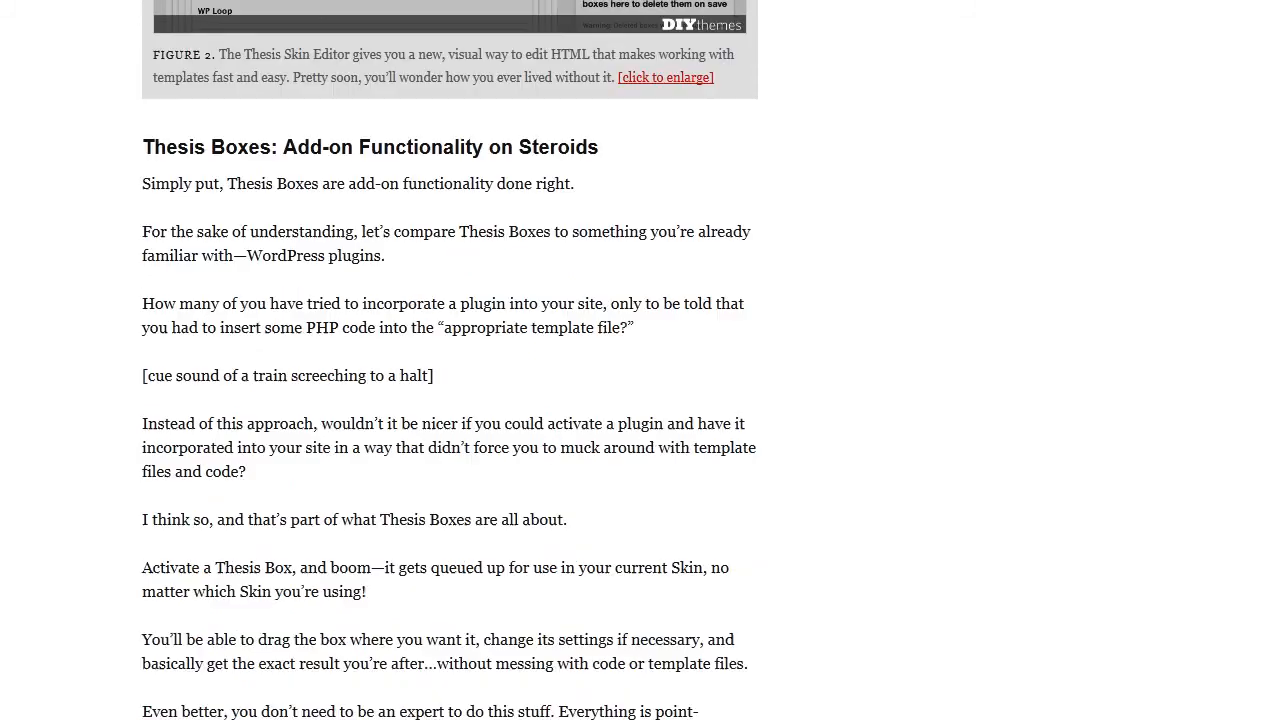
{"action": "scroll", "scroll_direction": "down", "scroll_amount": 3}
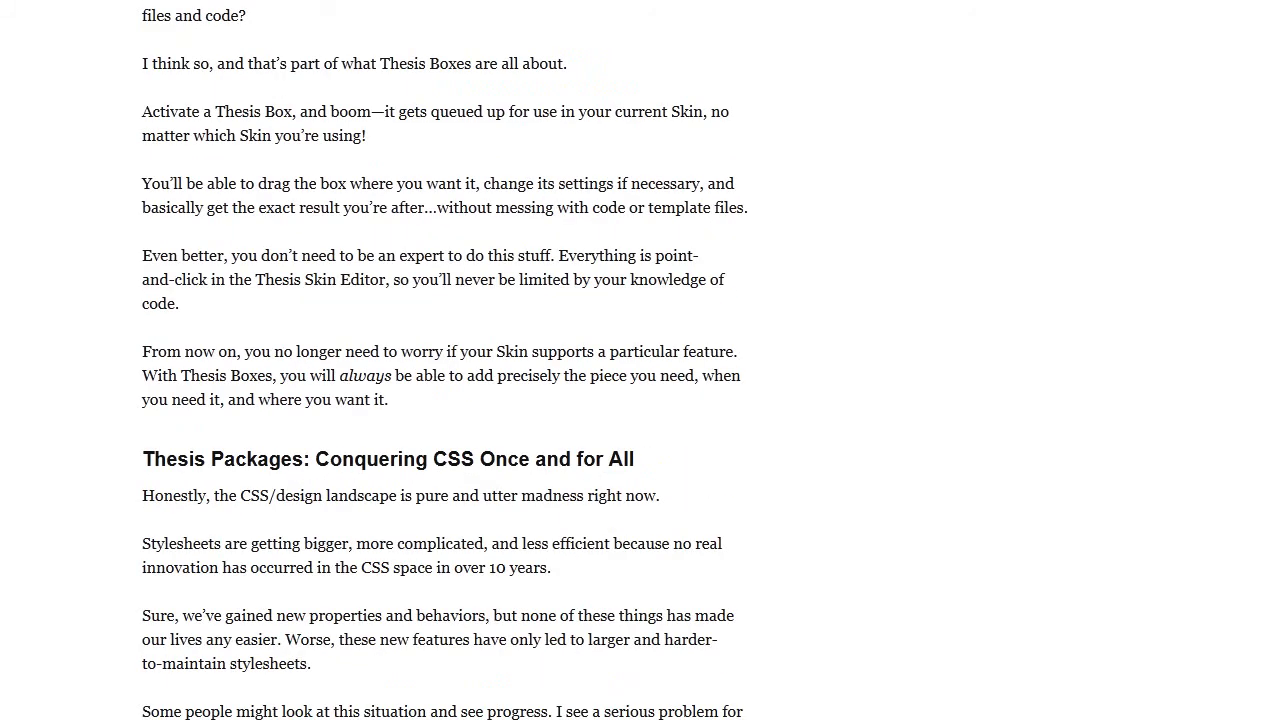
{"action": "scroll", "scroll_direction": "down", "scroll_amount": 3}
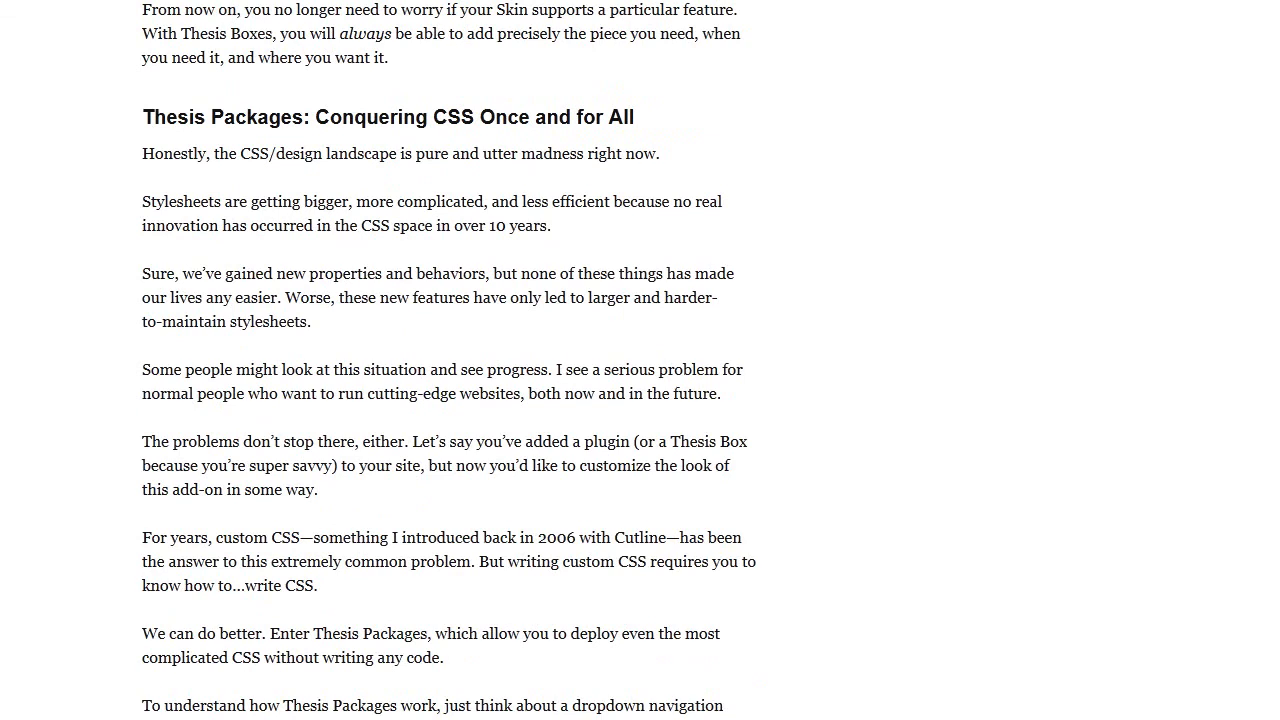
Scroll past the Thesis Packages figure to the 'Thesis 2. October 1. Are You Ready?' section and yellow upgrade notice
{"action": "scroll", "scroll_direction": "down", "scroll_amount": 3}
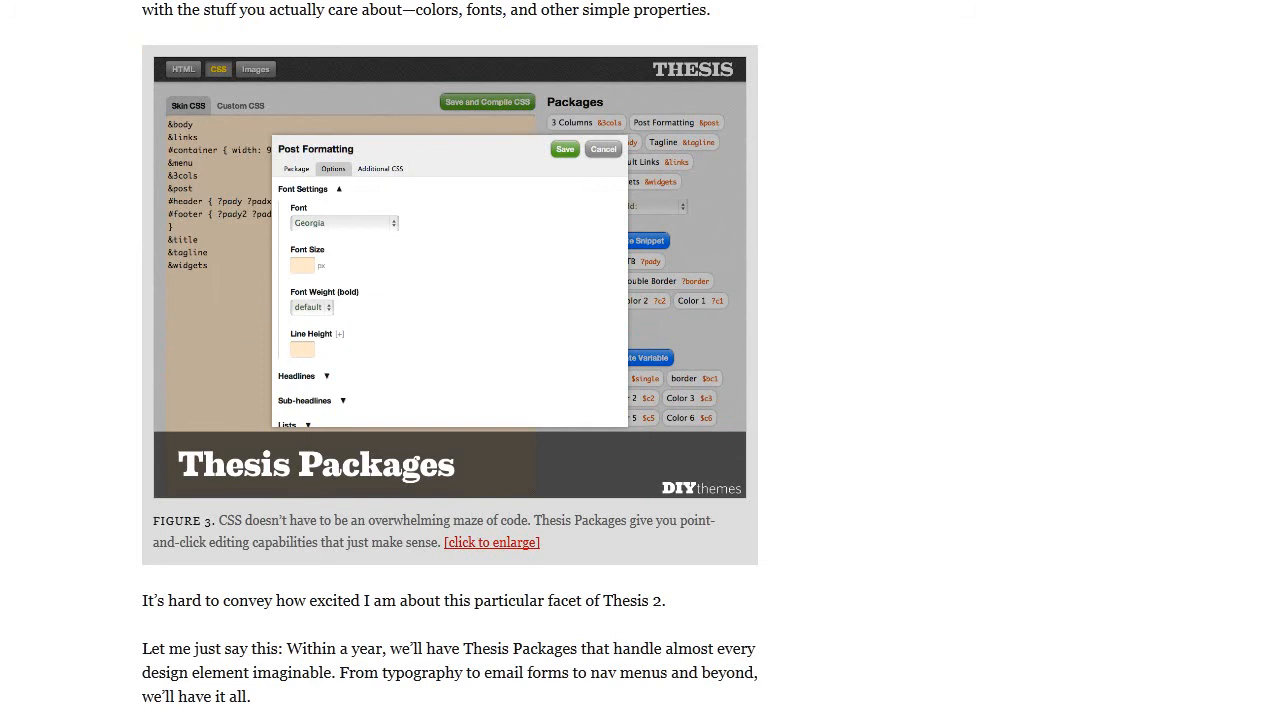
{"action": "scroll", "scroll_direction": "down", "scroll_amount": 3}
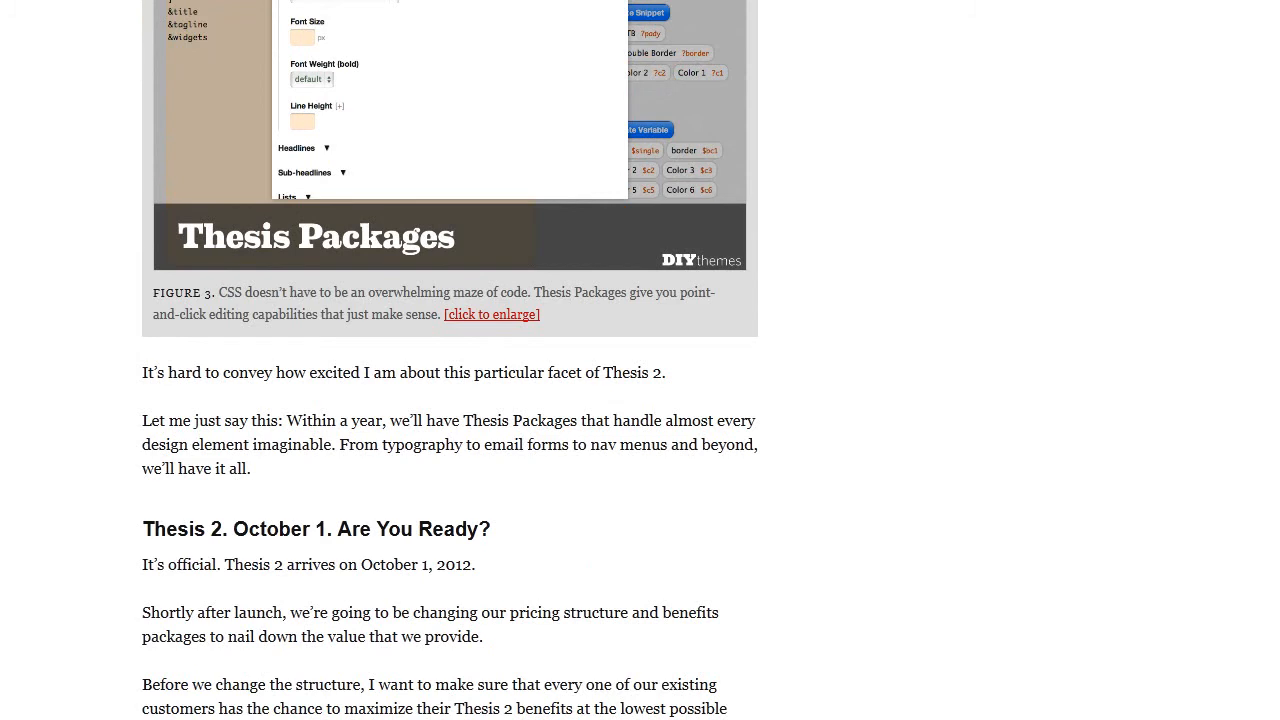
{"action": "scroll", "scroll_direction": "down", "scroll_amount": 3}
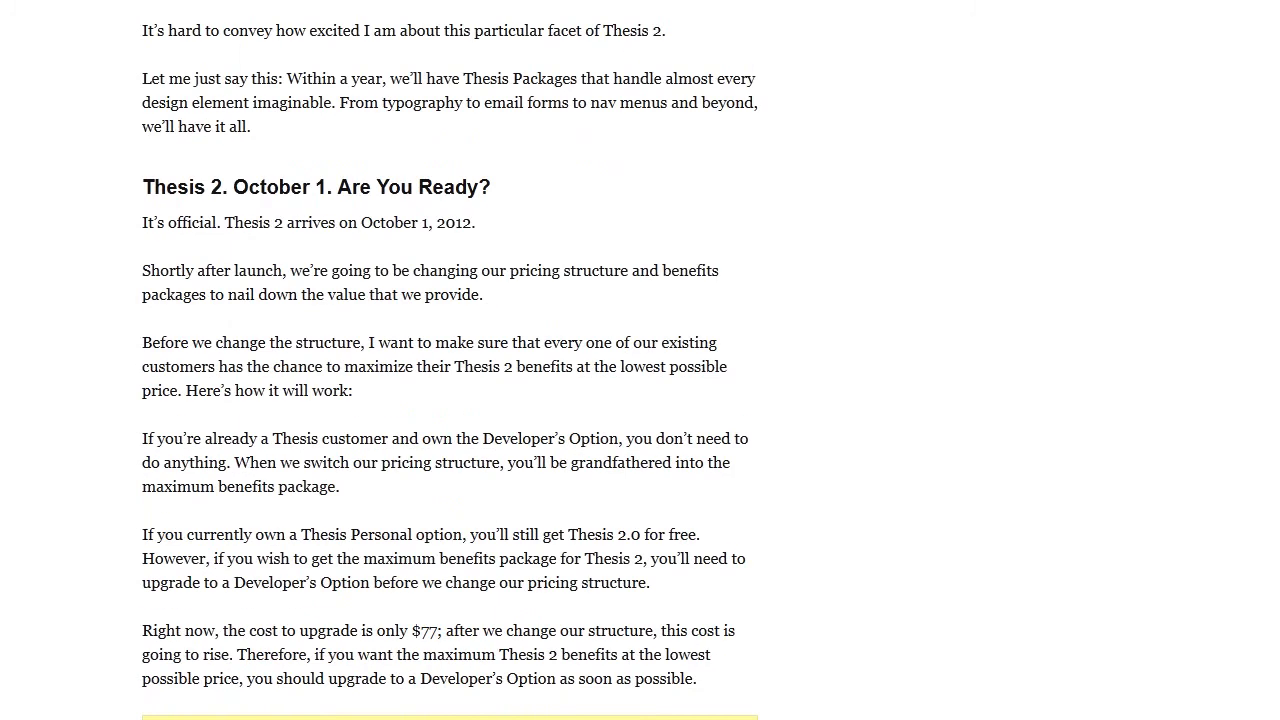
{"action": "scroll", "scroll_direction": "down", "scroll_amount": 3}
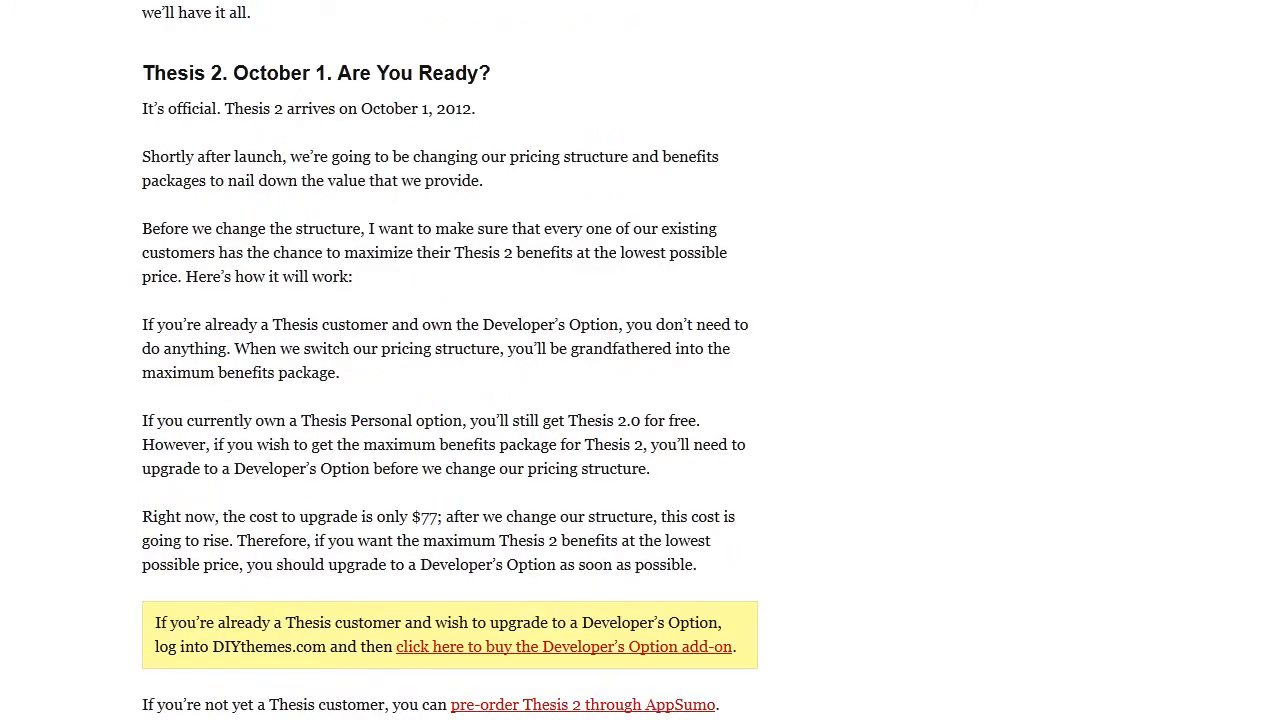
Clear the selected pricing text and scroll to the closing PS and About the Author box
{"action": "scroll", "scroll_direction": "down", "scroll_amount": 3}
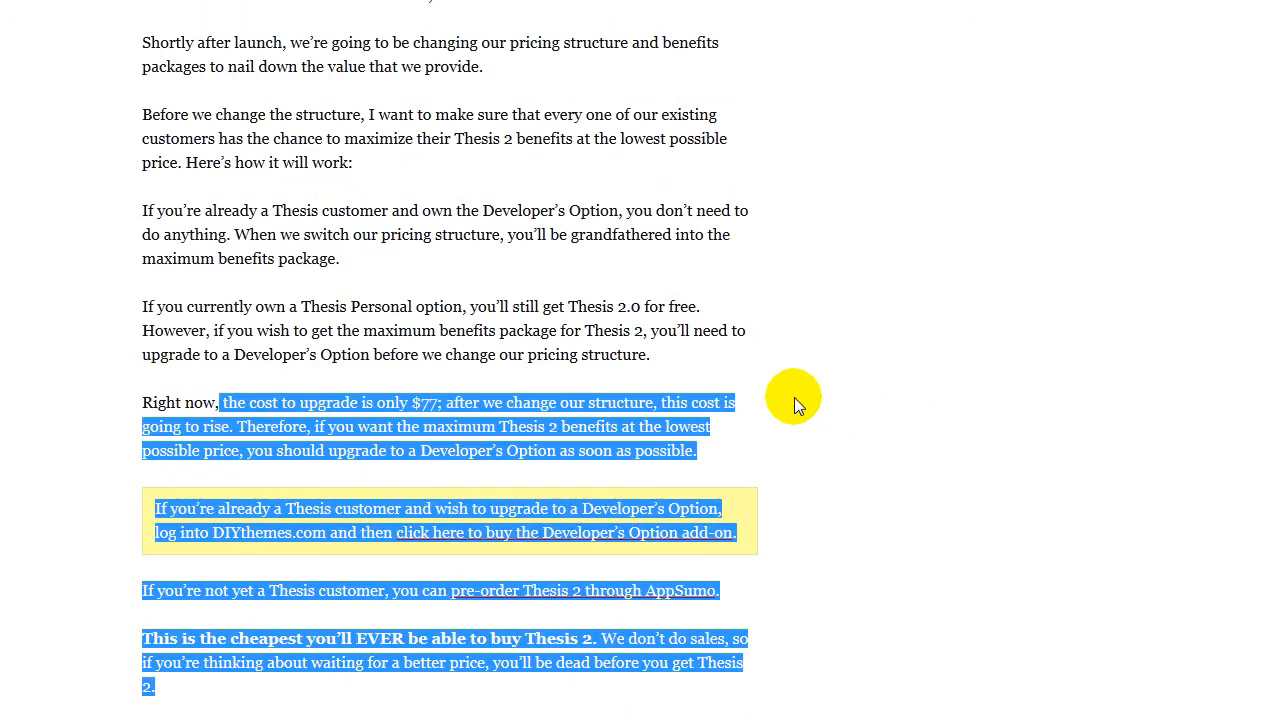
{"action": "left_click", "coordinate": [490, 306]}
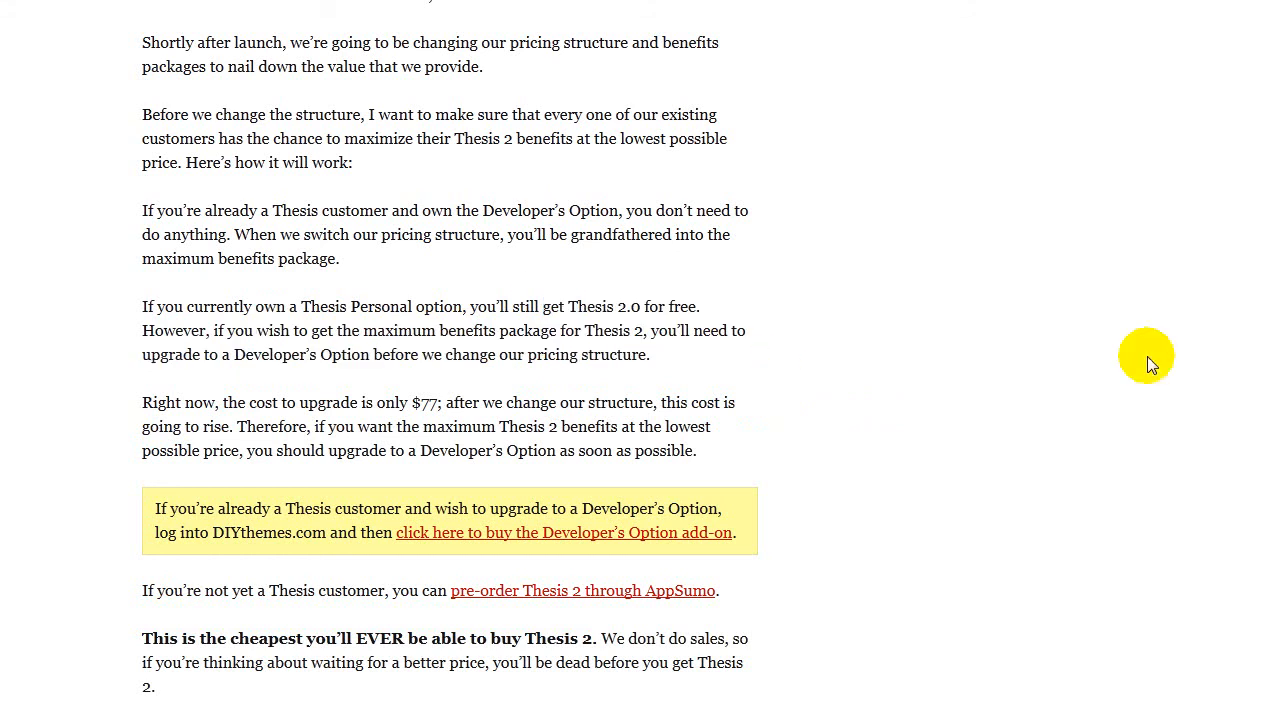
{"action": "mouse_move", "coordinate": [520, 338]}
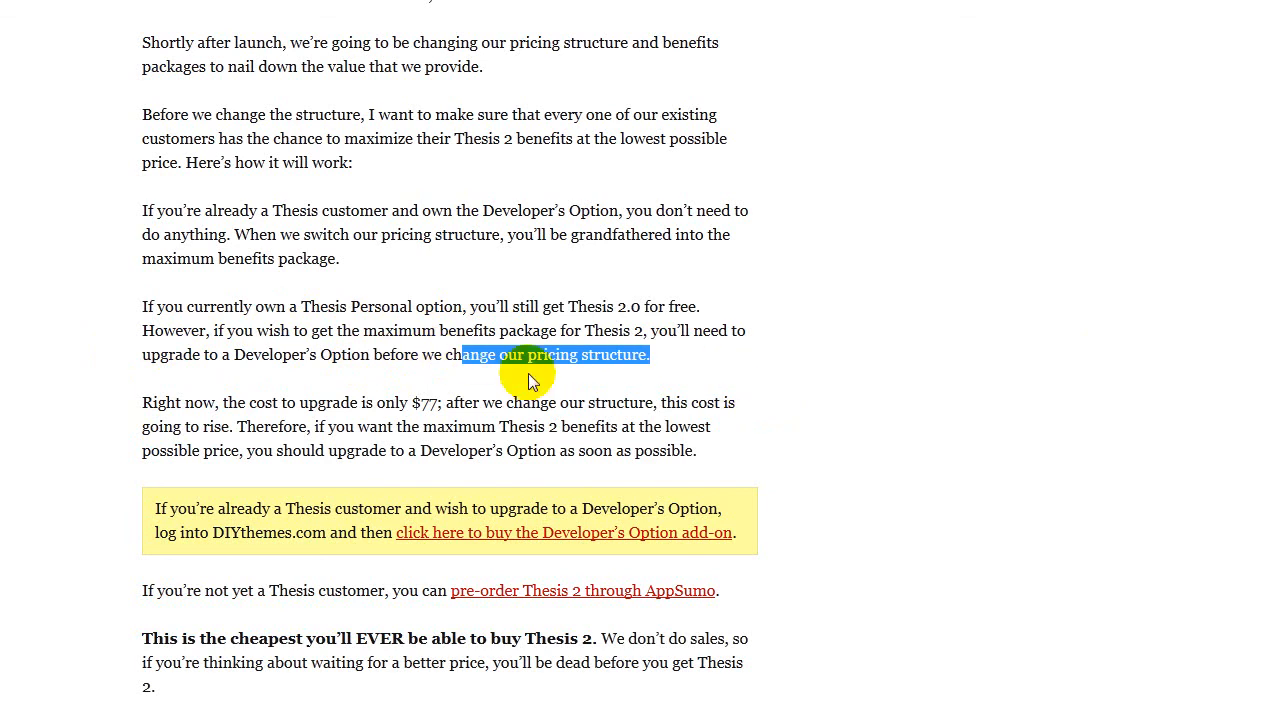
{"action": "scroll", "scroll_direction": "down", "scroll_amount": 3}
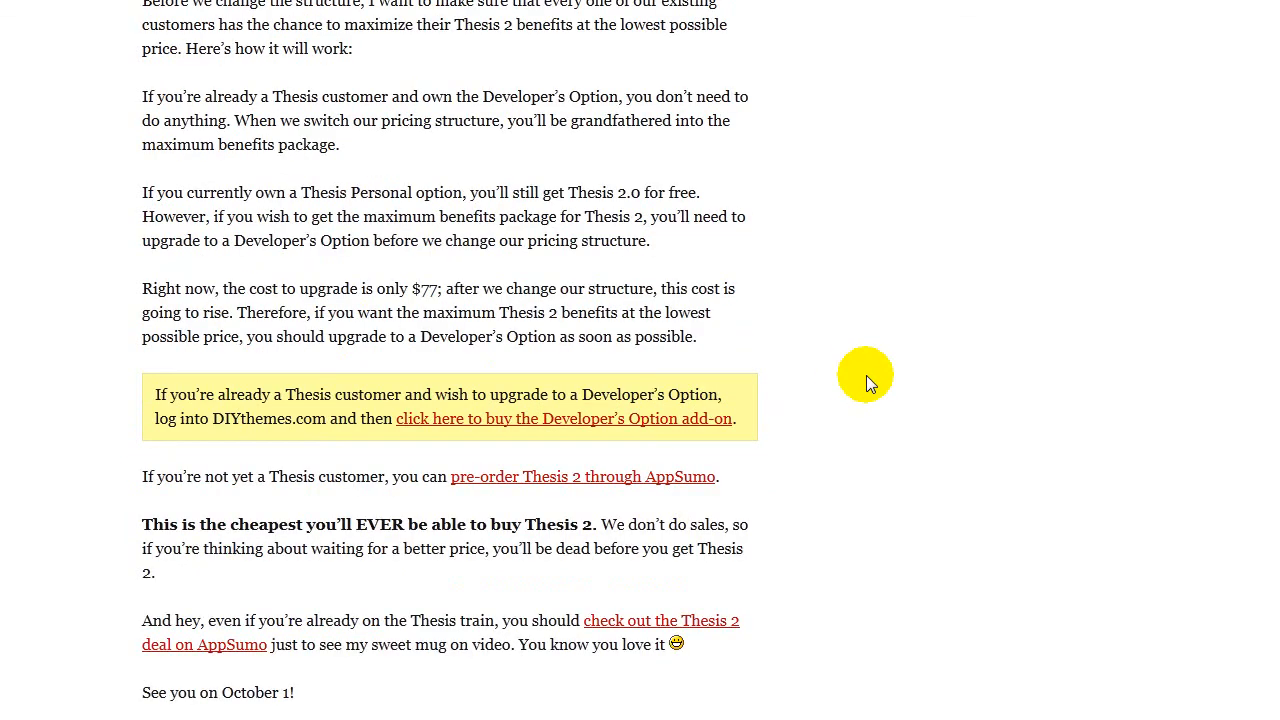
{"action": "mouse_move", "coordinate": [620, 224]}
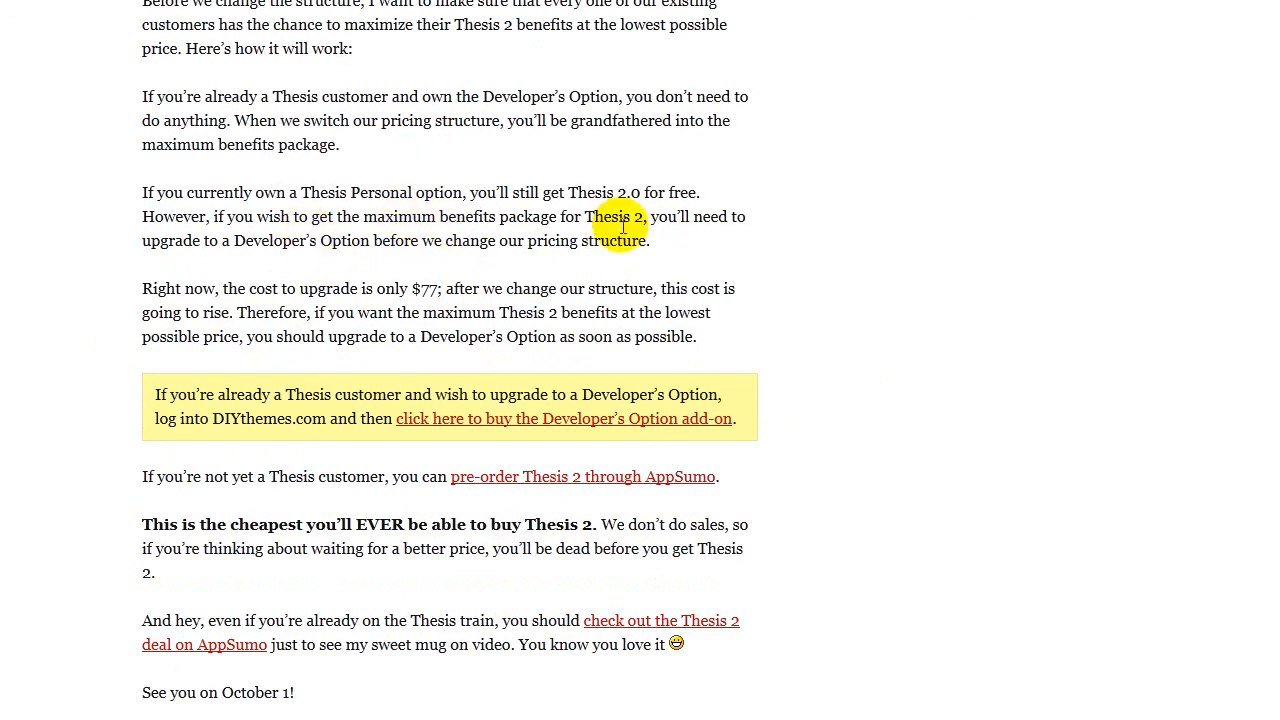
{"action": "mouse_move", "coordinate": [616, 240]}
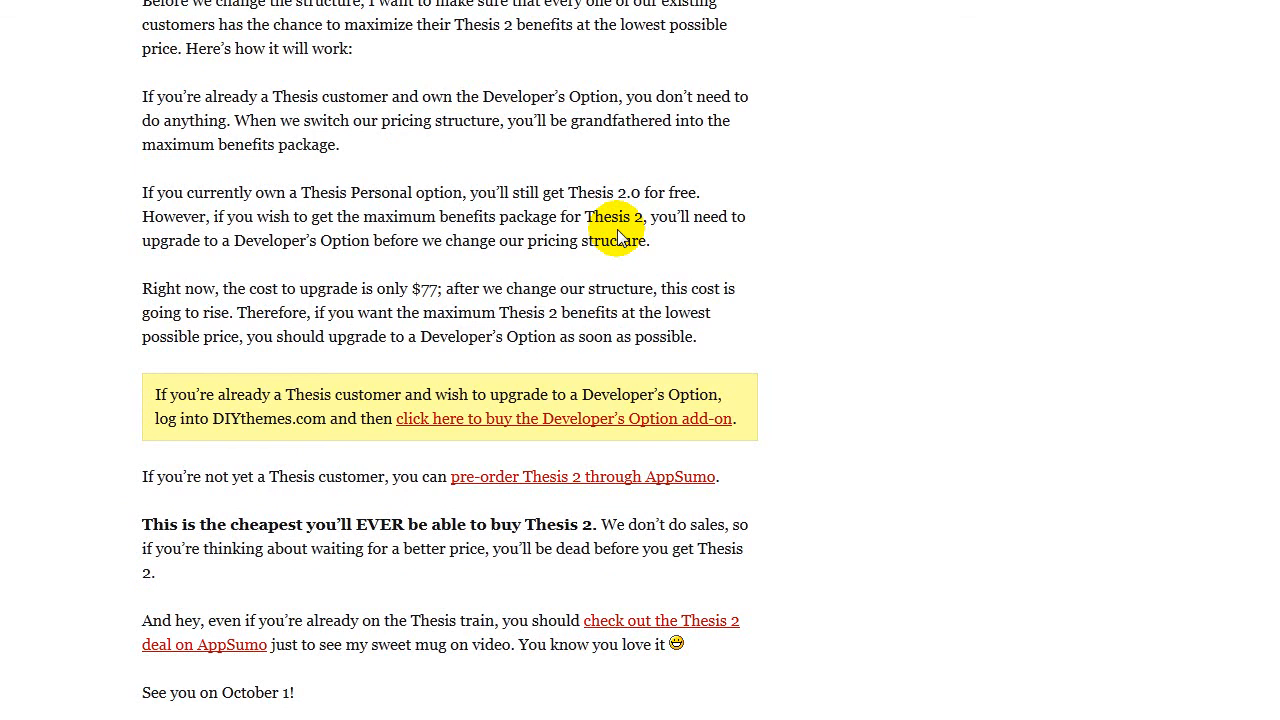
{"action": "mouse_move", "coordinate": [360, 212]}
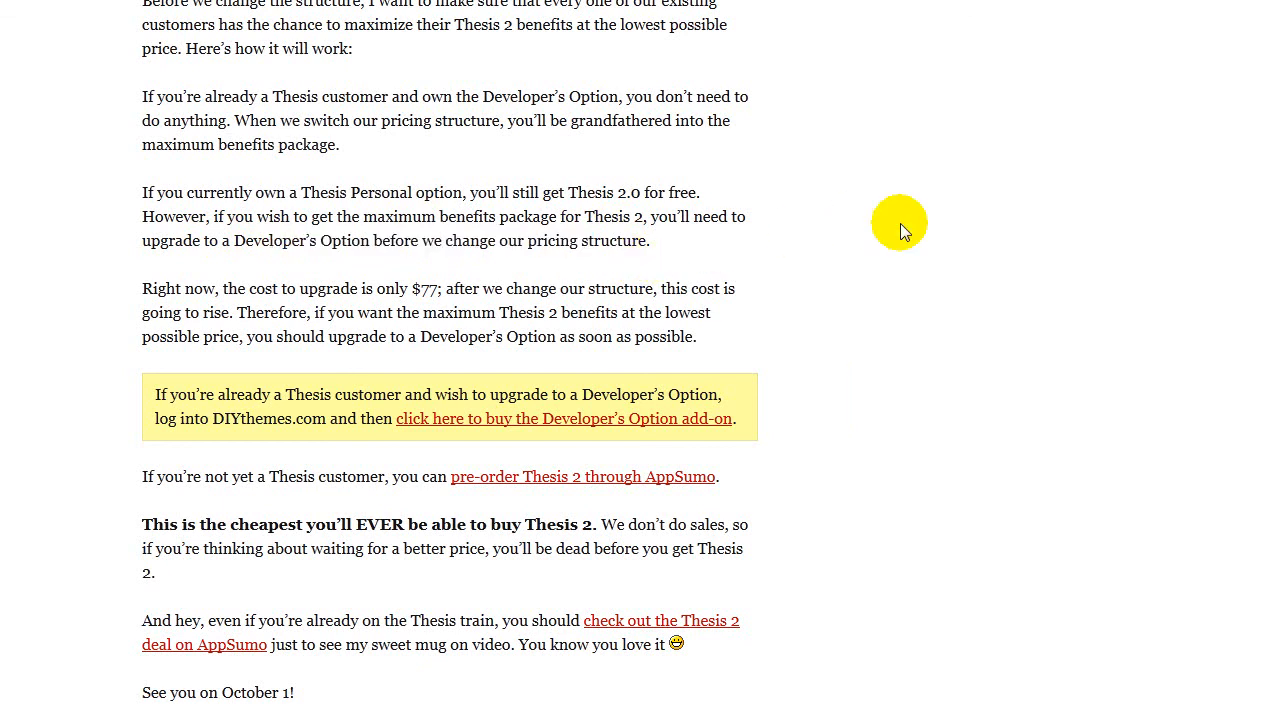
{"action": "scroll", "scroll_direction": "down", "scroll_amount": 3}
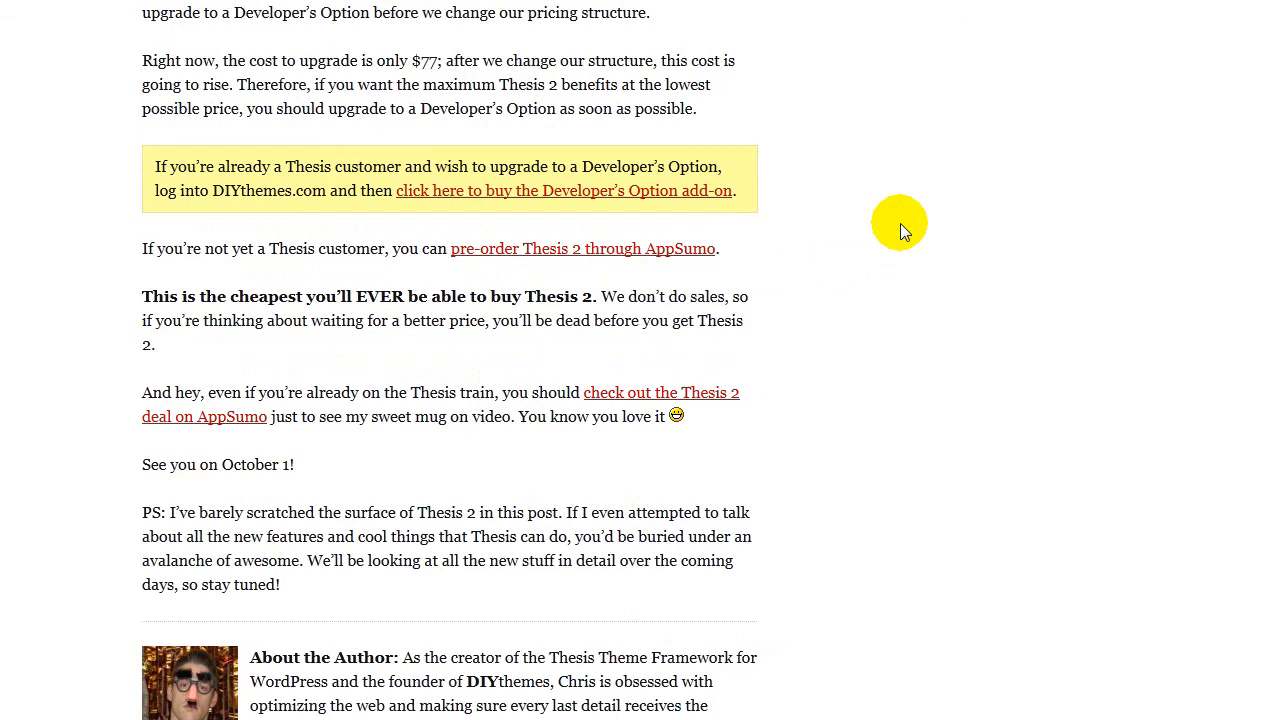
{"action": "scroll", "scroll_direction": "down", "scroll_amount": 3}
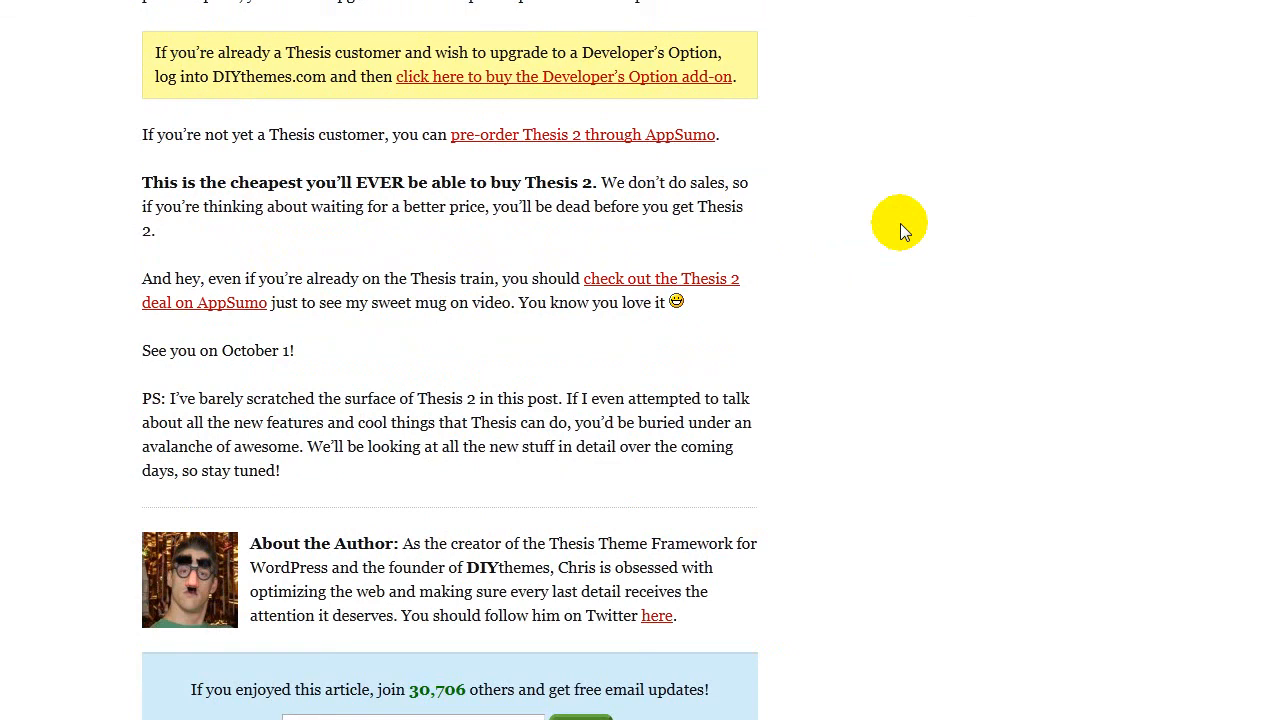